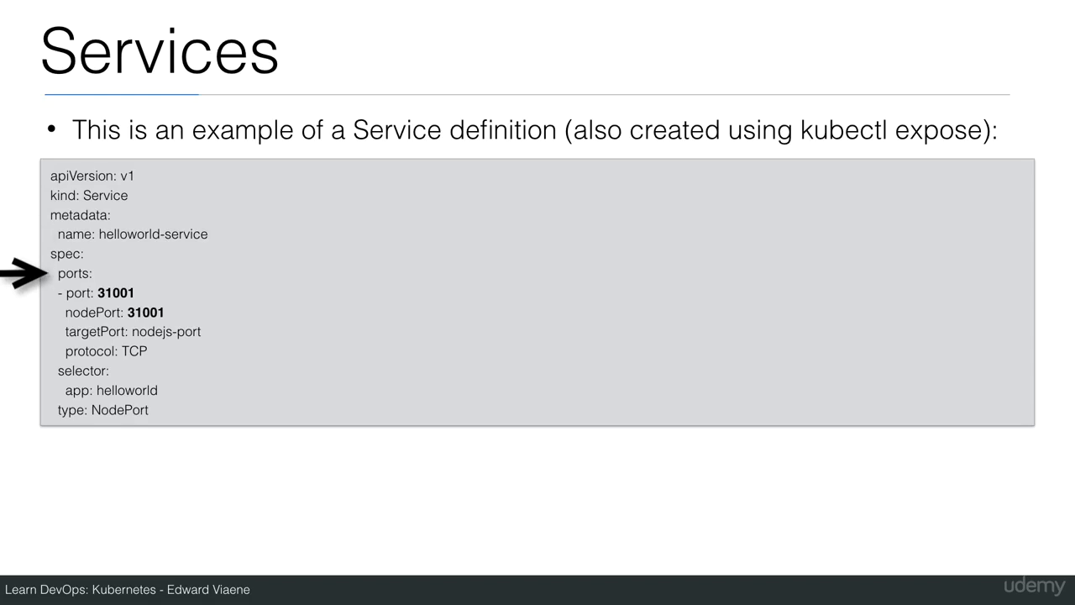
mouse_move(25, 293)
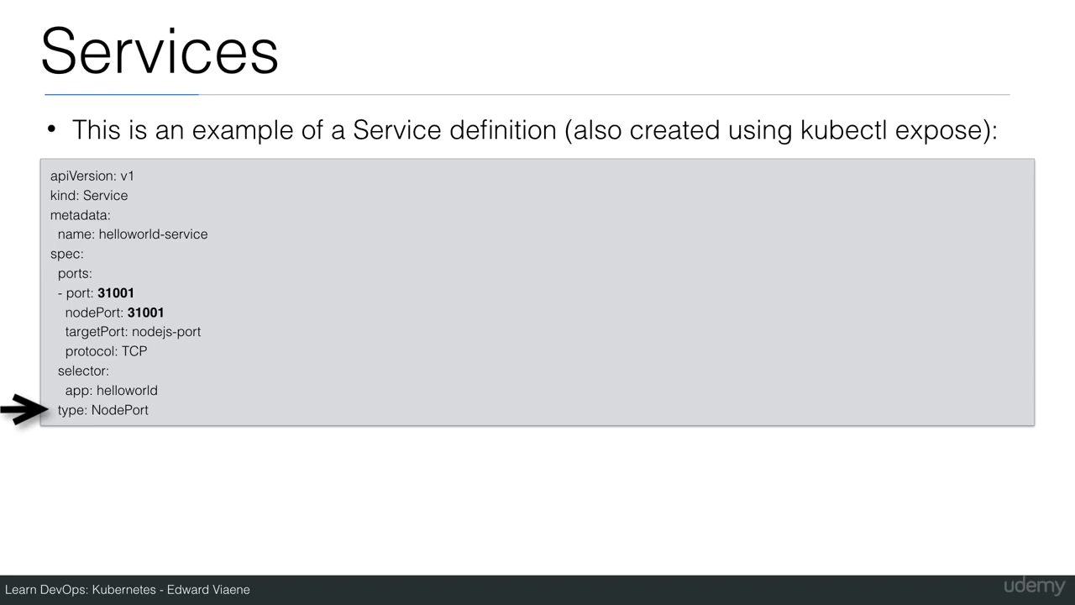
mouse_move(20, 331)
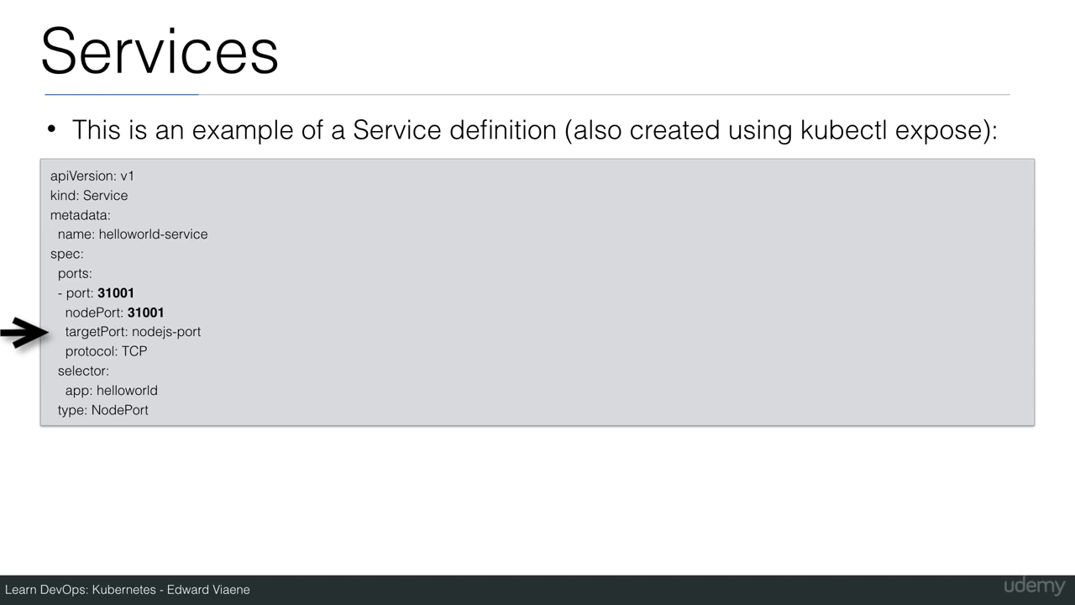
mouse_move(20, 371)
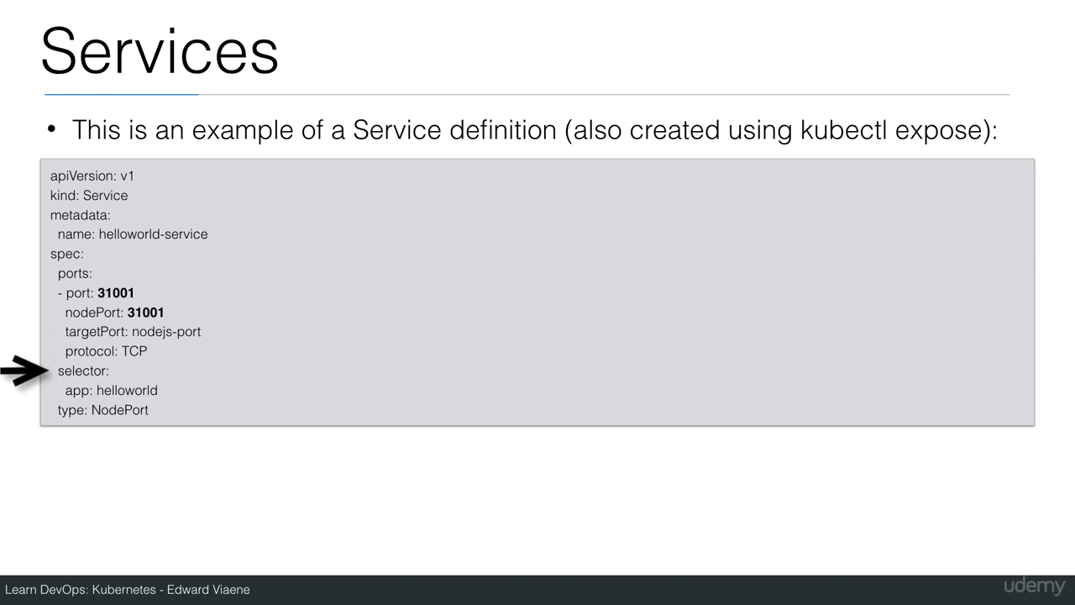
mouse_move(21, 390)
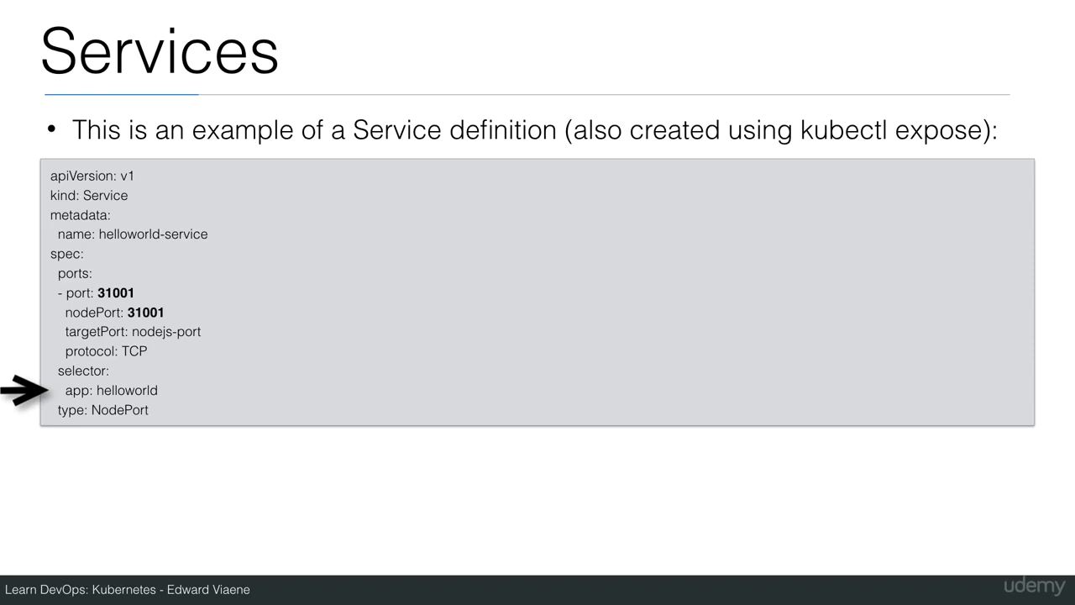
mouse_move(20, 311)
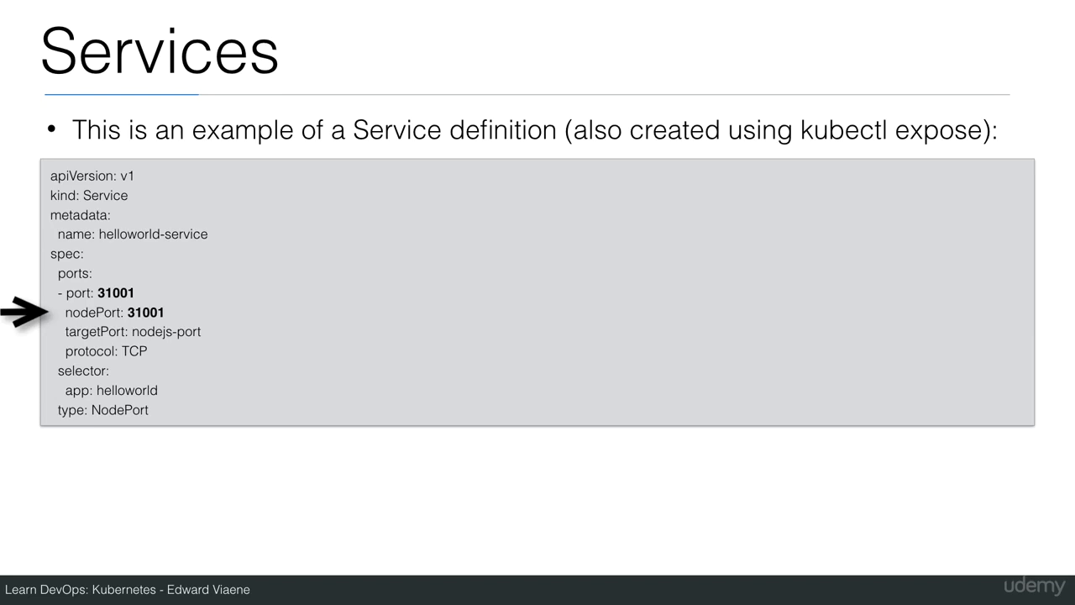